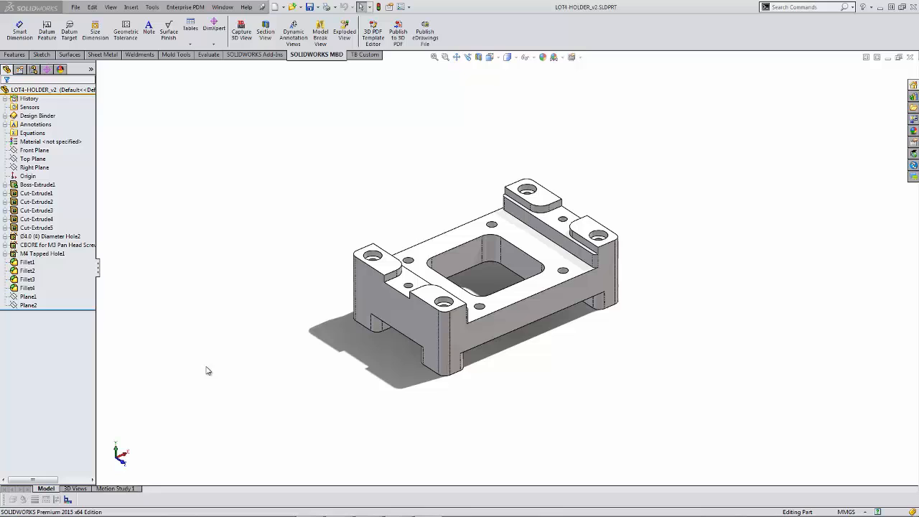
{"action": "mouse_move", "coordinate": [129, 446]}
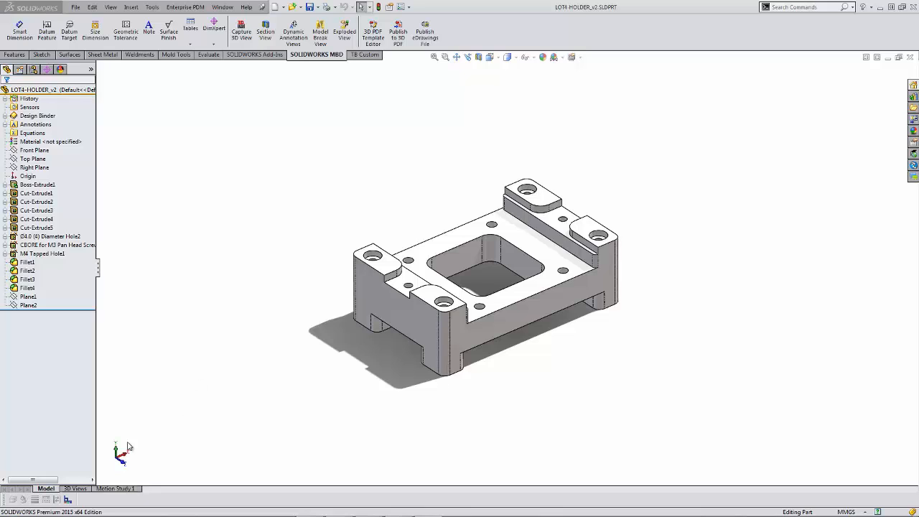
Step: Display the captured 3D views and activate the annotated Top and Bottom views of the holder
{"action": "left_click", "coordinate": [74, 488]}
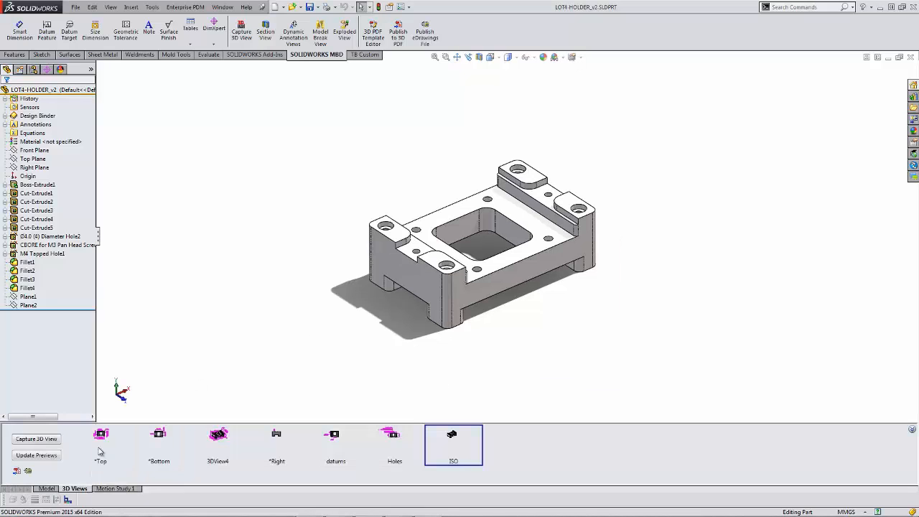
{"action": "left_click", "coordinate": [101, 438]}
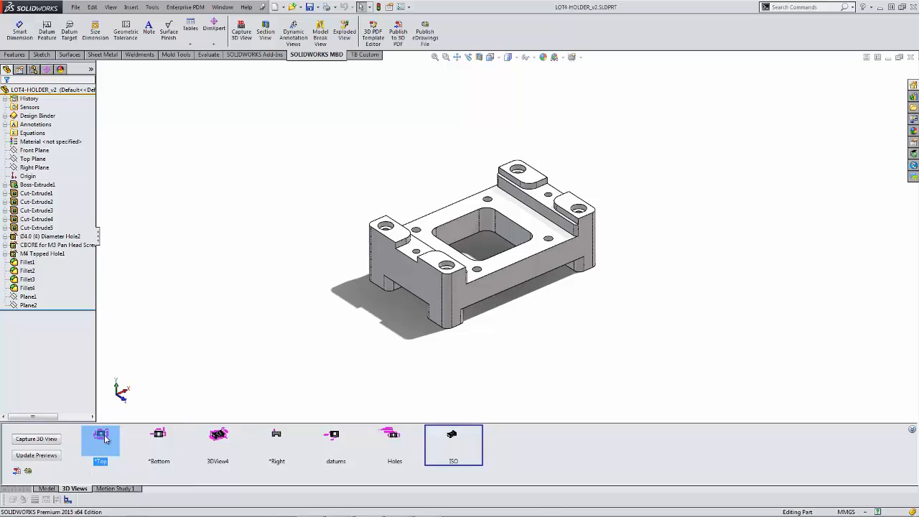
{"action": "left_click", "coordinate": [100, 443]}
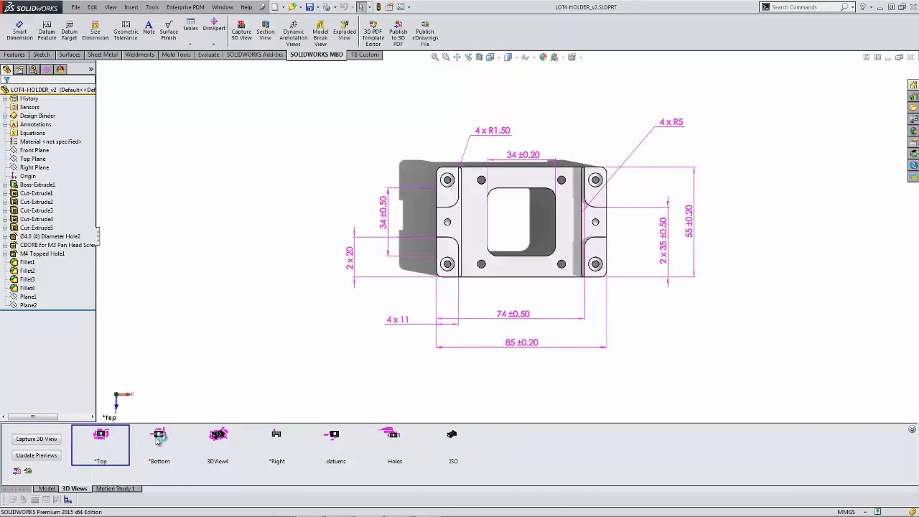
{"action": "left_click", "coordinate": [158, 441]}
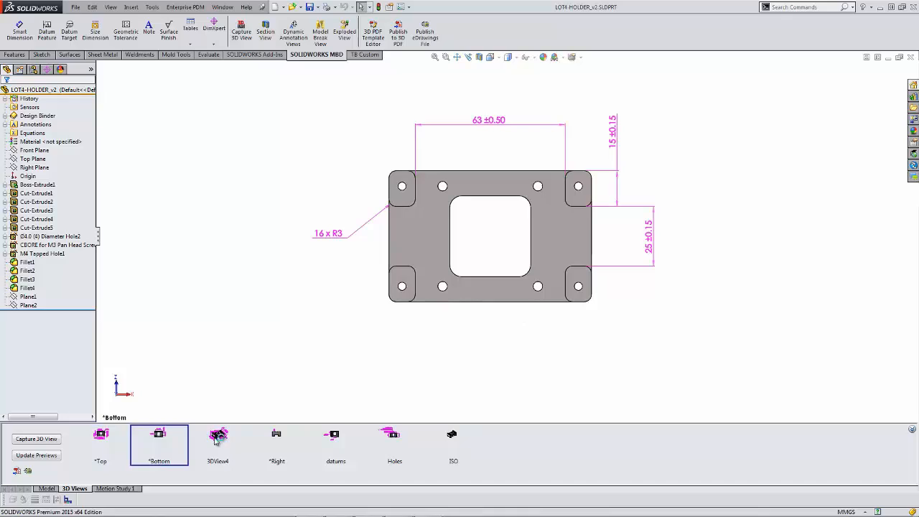
{"action": "left_click", "coordinate": [218, 438]}
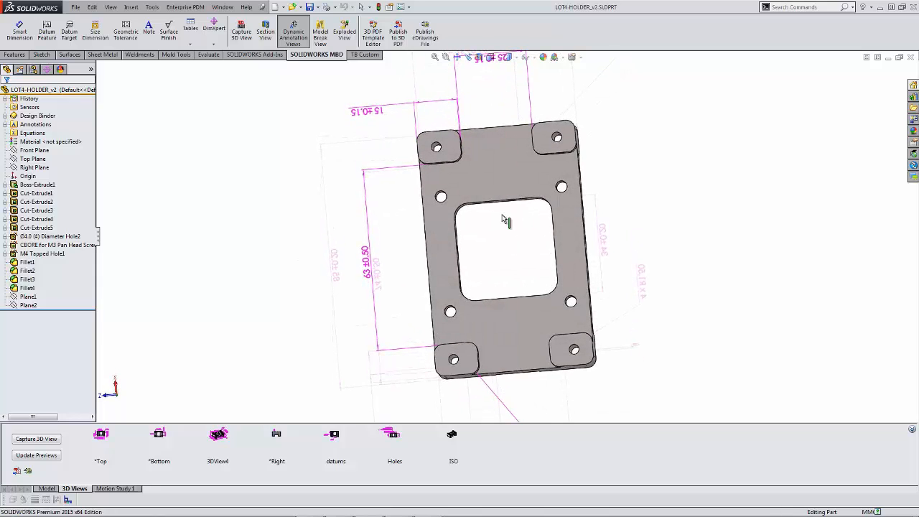
Step: Return to the ISO view and capture a new 3D view saved as Front
{"action": "left_click", "coordinate": [454, 438]}
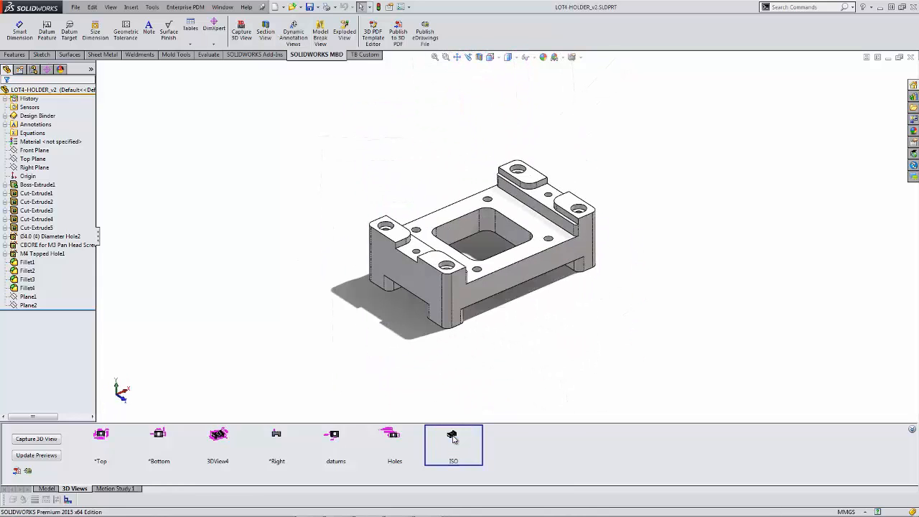
{"action": "left_click", "coordinate": [5, 123]}
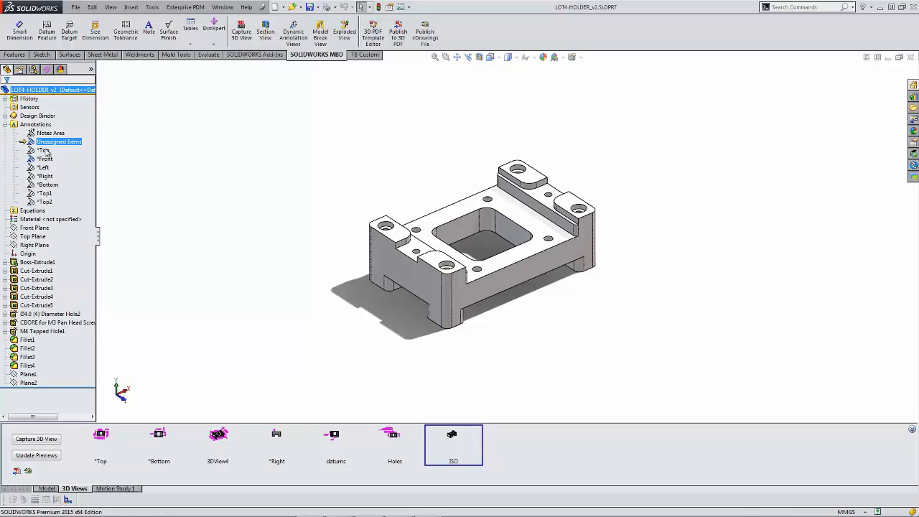
{"action": "left_click", "coordinate": [46, 158]}
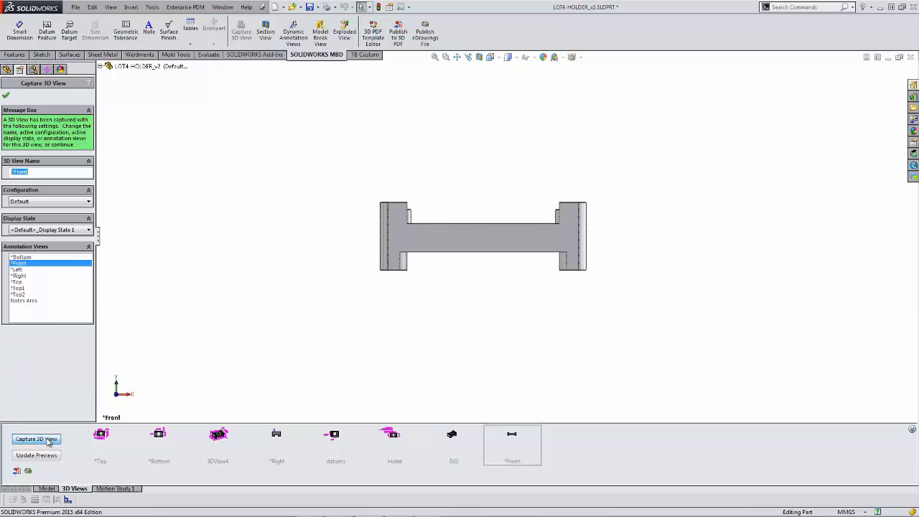
{"action": "left_click", "coordinate": [20, 276]}
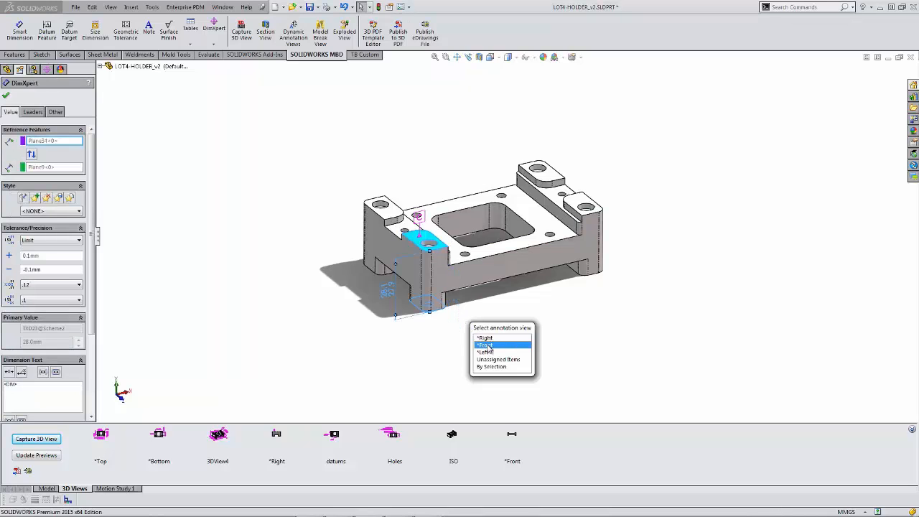
Step: Activate the Front captured view and add a DimXpert location dimension to the holder
{"action": "left_click", "coordinate": [485, 345]}
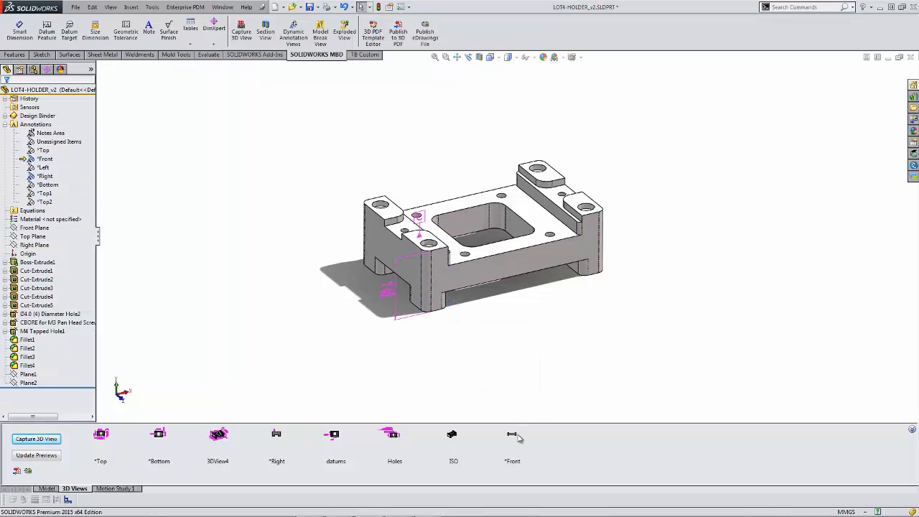
{"action": "left_click", "coordinate": [511, 439]}
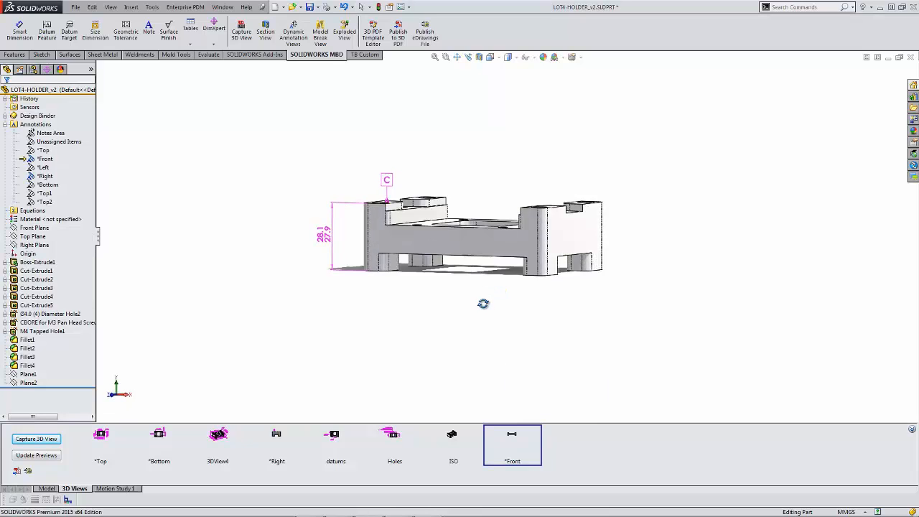
{"action": "left_click", "coordinate": [212, 29]}
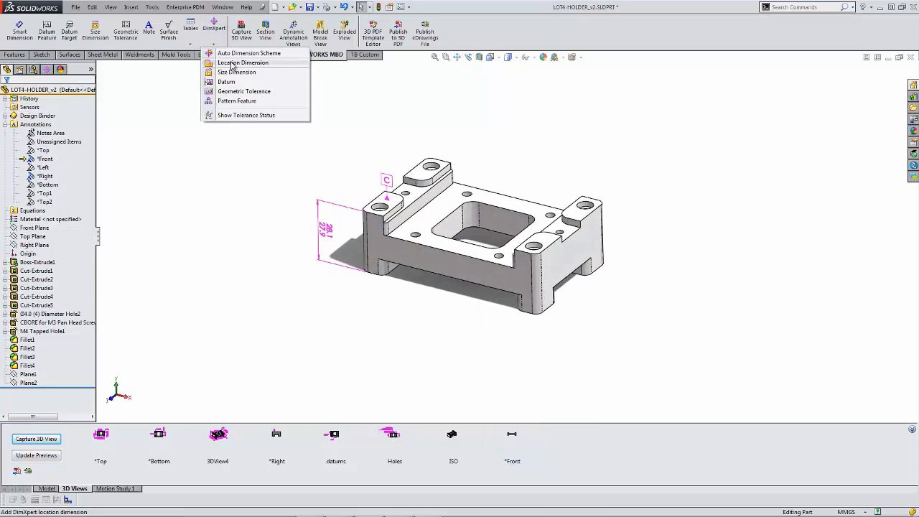
{"action": "left_click", "coordinate": [235, 72]}
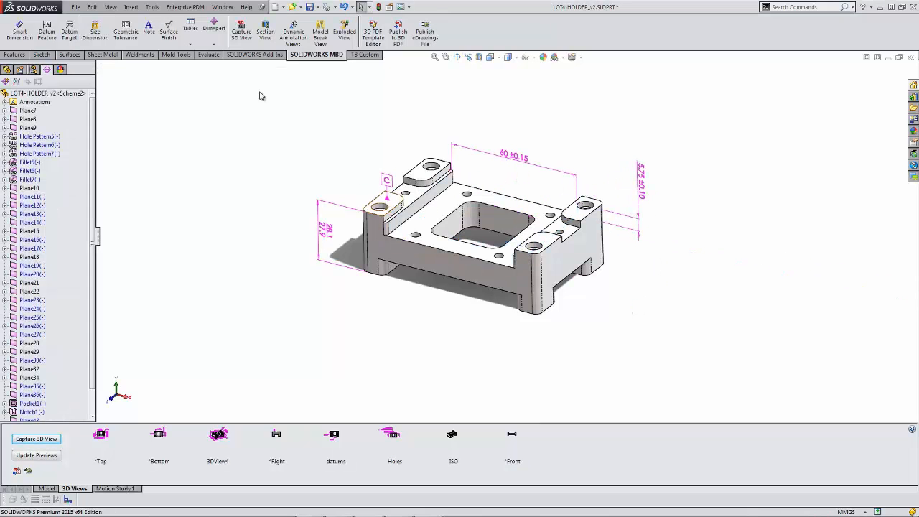
Step: Add a 0.50 geometric tolerance referencing datum C to the holder's front face
{"action": "left_click", "coordinate": [214, 29]}
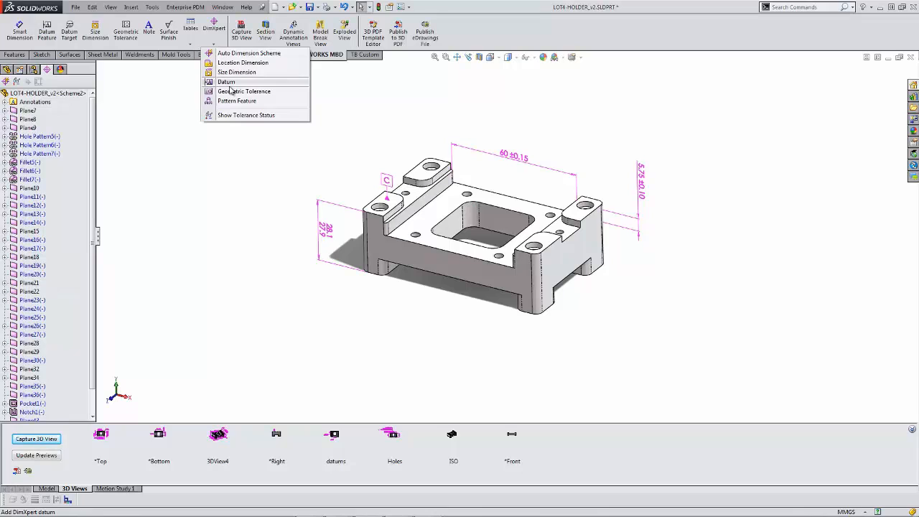
{"action": "left_click", "coordinate": [244, 92]}
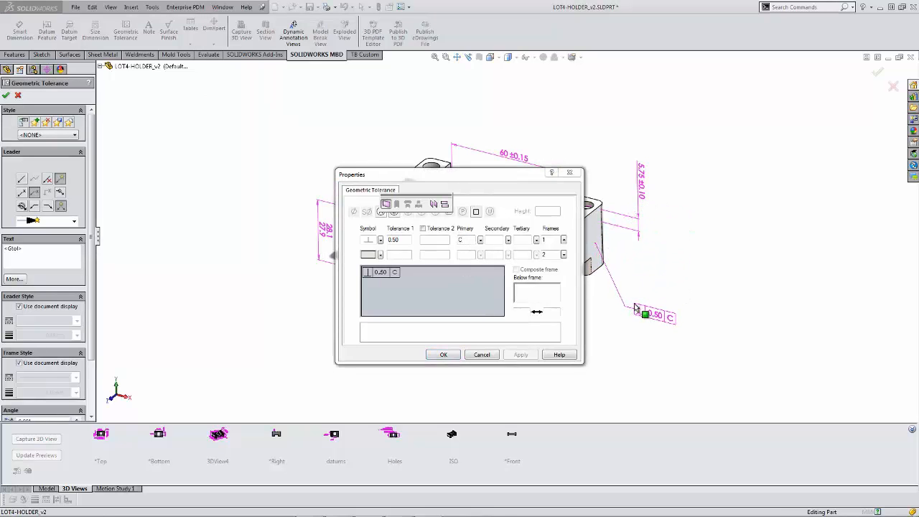
{"action": "left_click", "coordinate": [442, 353]}
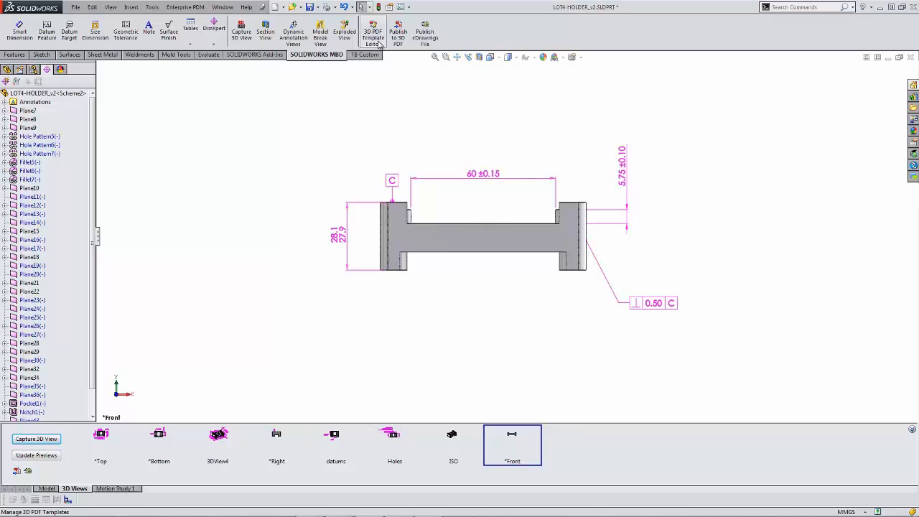
Step: Review the A4 Landscape template's Notes and Description placeholders, then begin Publish to 3D PDF
{"action": "left_click", "coordinate": [374, 30]}
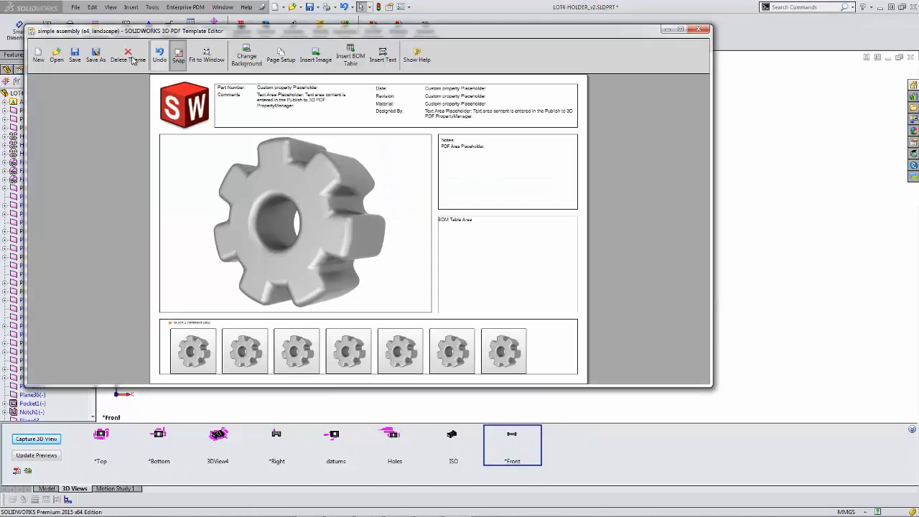
{"action": "left_click", "coordinate": [58, 55]}
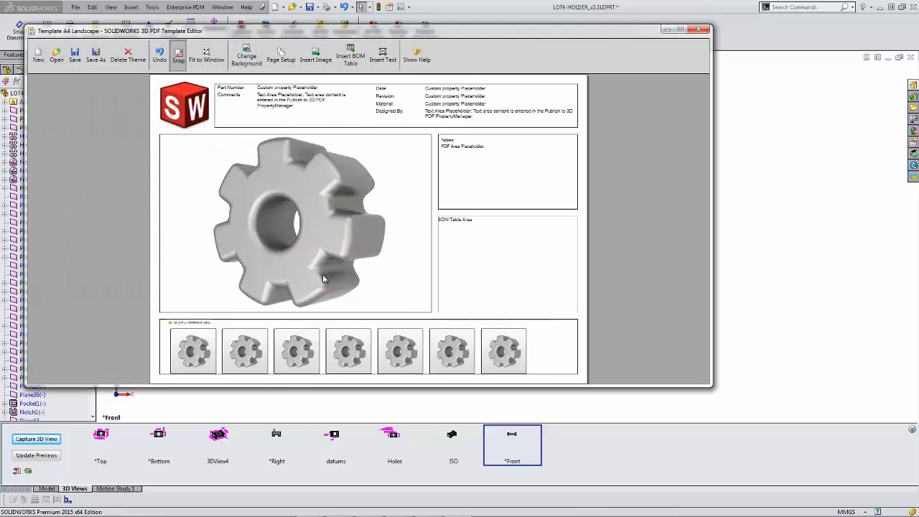
{"action": "left_click", "coordinate": [382, 56]}
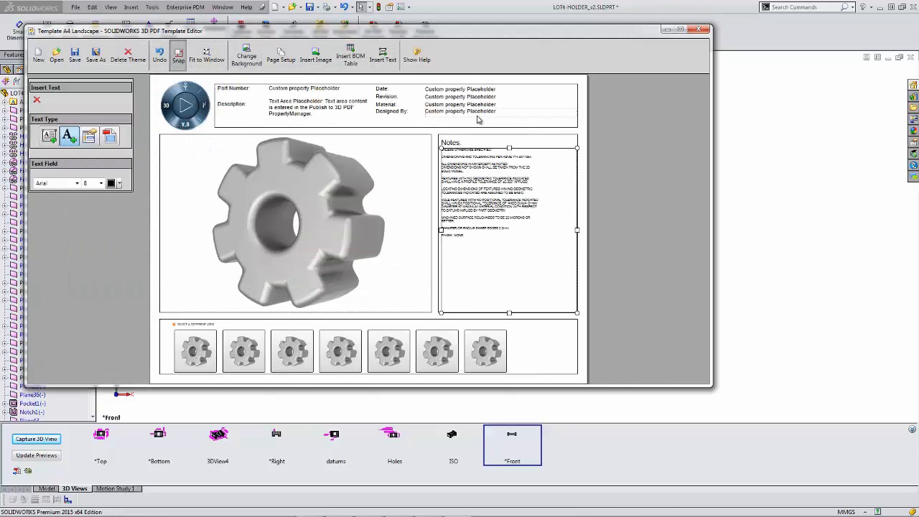
{"action": "left_click", "coordinate": [316, 108]}
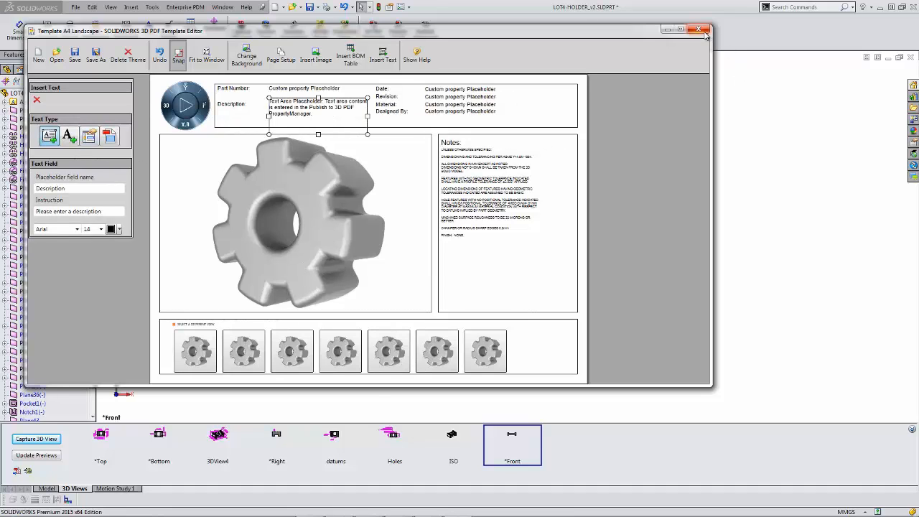
{"action": "left_click", "coordinate": [698, 28]}
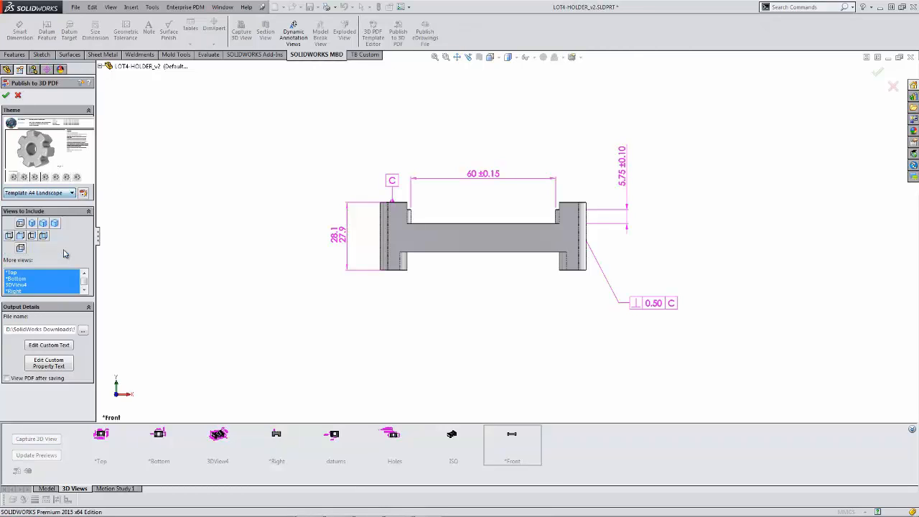
Step: Set the PDF Description custom text to INTERFACE BRACKET and confirm the custom property values
{"action": "left_click", "coordinate": [49, 345]}
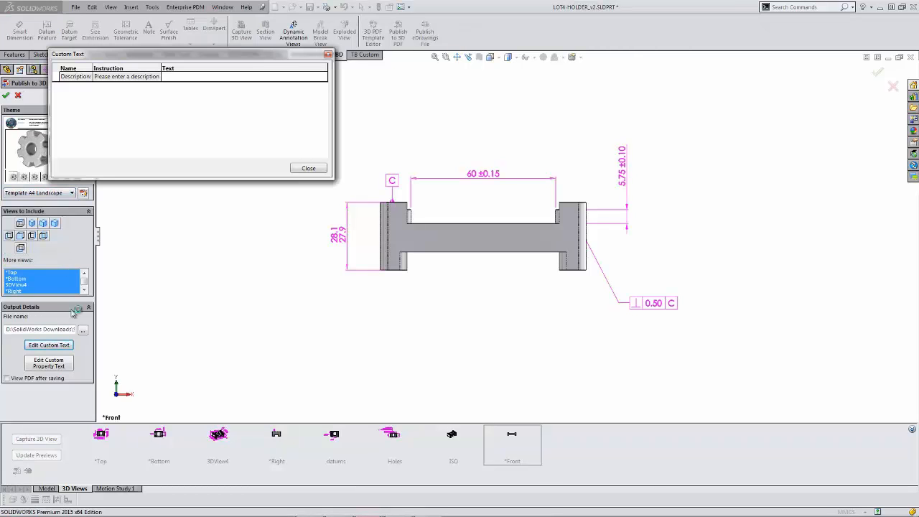
{"action": "type", "text": "IN"}
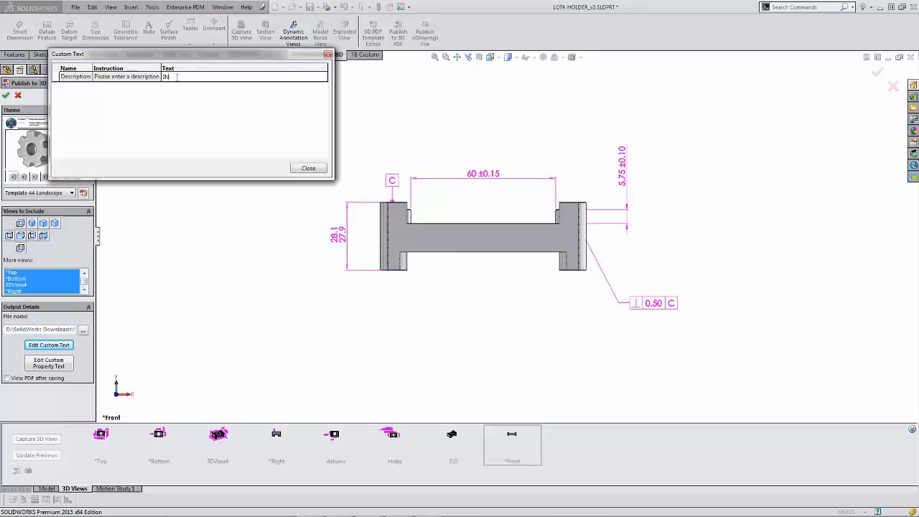
{"action": "type", "text": "INTERFACE BRAC"}
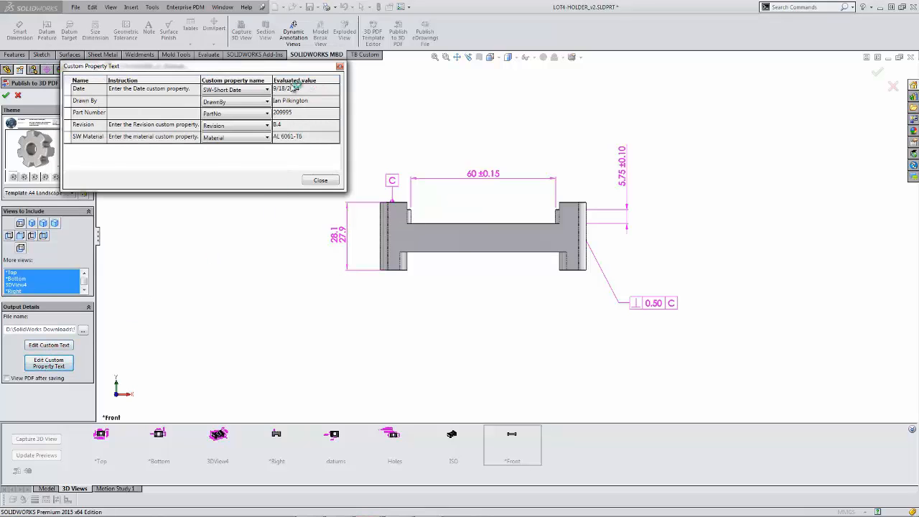
{"action": "left_click", "coordinate": [320, 179]}
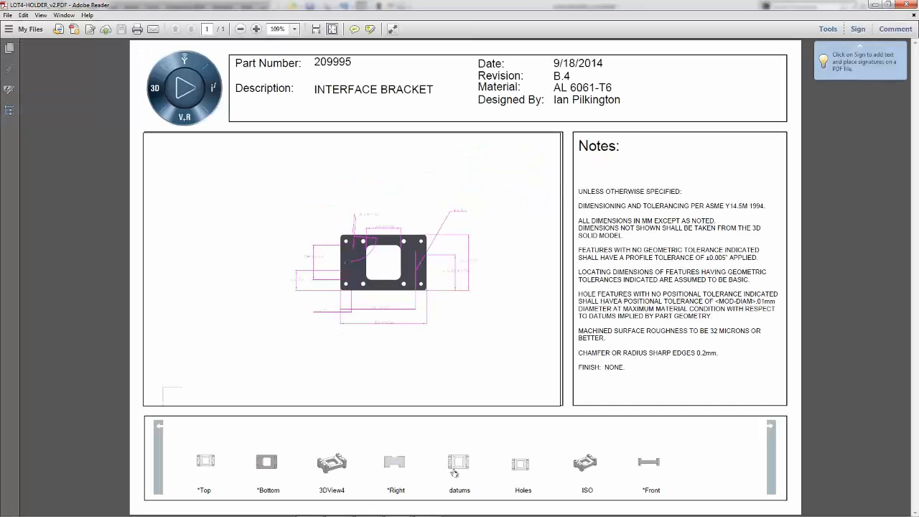
Step: Show the PDF's 3Dview annotated view, rotate the model to inspect it, and close the reader
{"action": "left_click", "coordinate": [332, 462]}
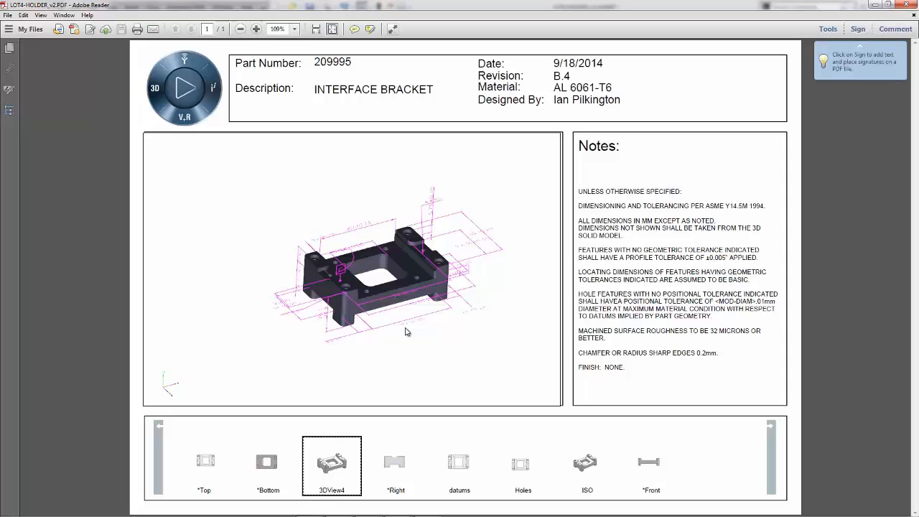
{"action": "left_click_drag", "start_coordinate": [408, 331], "coordinate": [419, 343]}
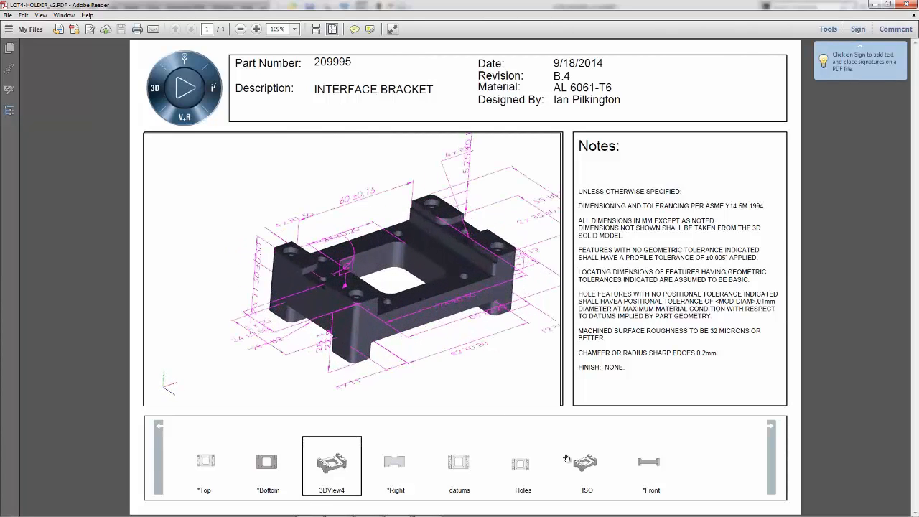
{"action": "left_click", "coordinate": [651, 465]}
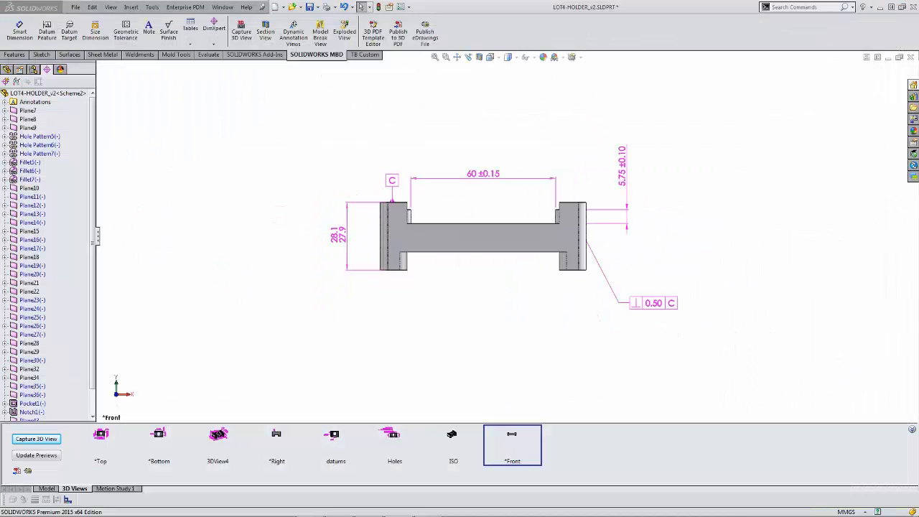
Step: Publish the holder part to an eDrawings EPRT file with its captured views
{"action": "left_click", "coordinate": [219, 444]}
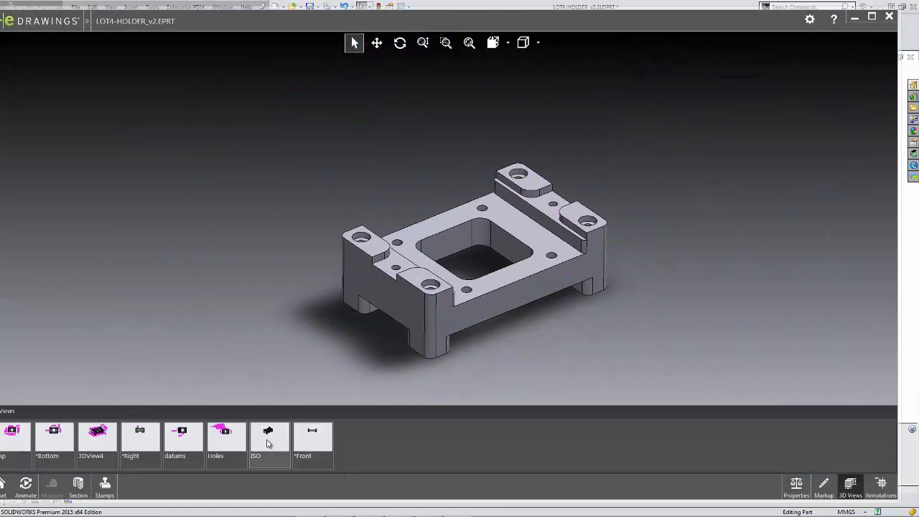
Step: Show the ISO view, then the Front view with its 60 ±0.15 and 5.75 ±0.10 dimensions
{"action": "left_click", "coordinate": [270, 442]}
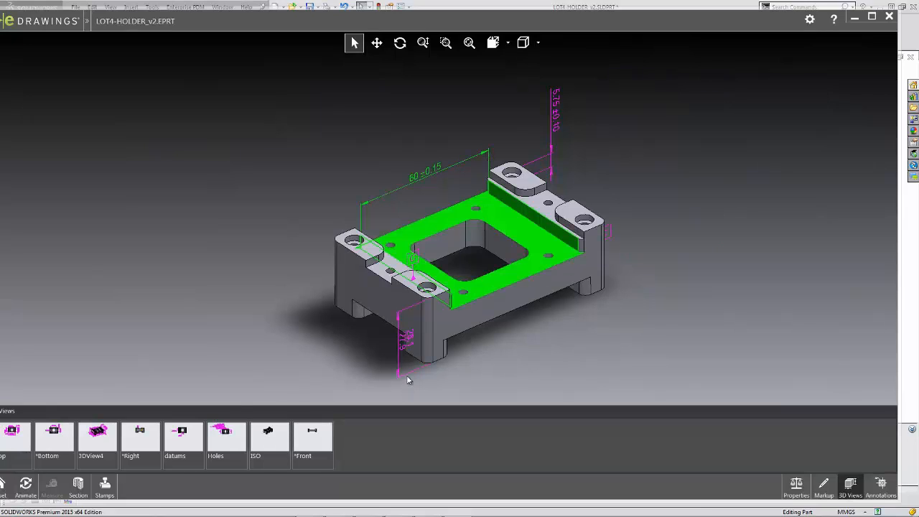
{"action": "left_click", "coordinate": [313, 438]}
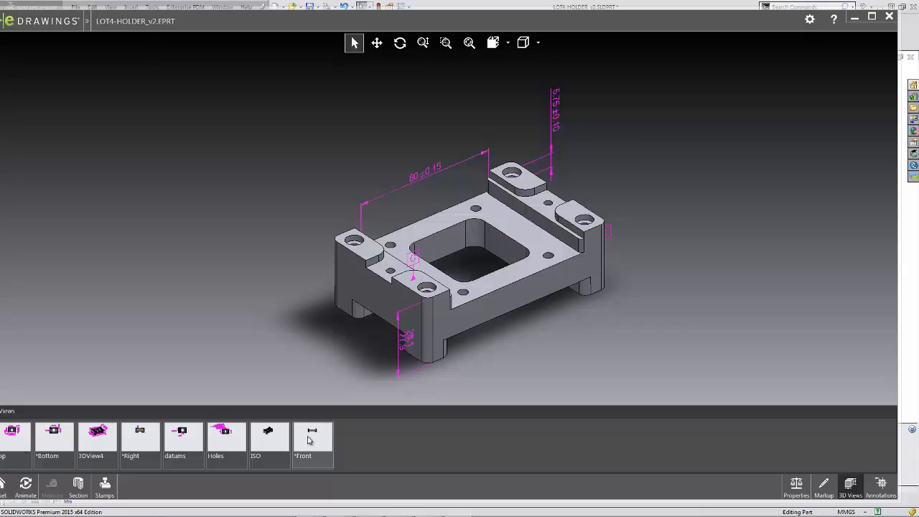
{"action": "left_click", "coordinate": [313, 434]}
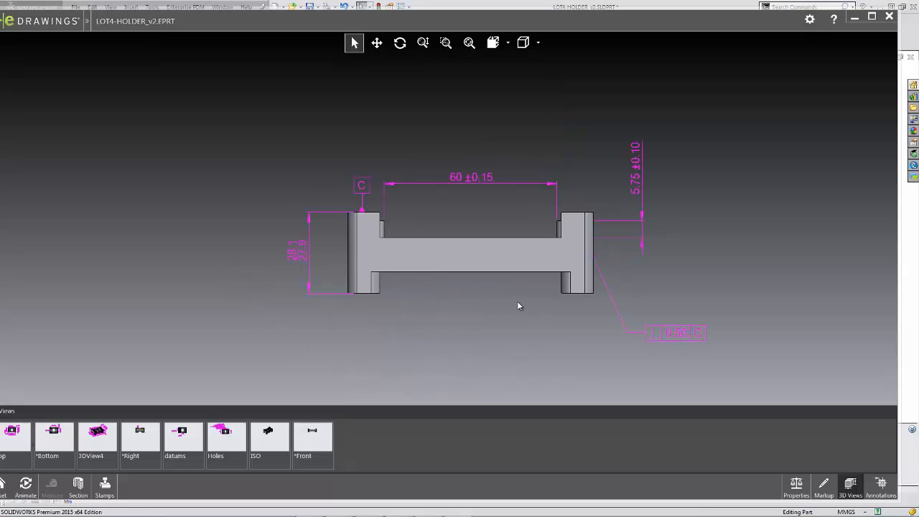